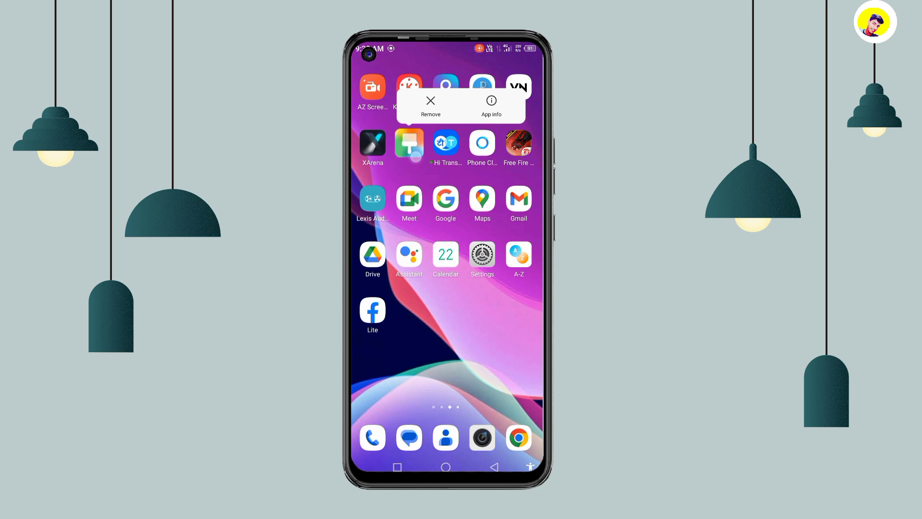
- Dismiss the XTheme Remove/App info popup on the home screen
left_click(491, 102)
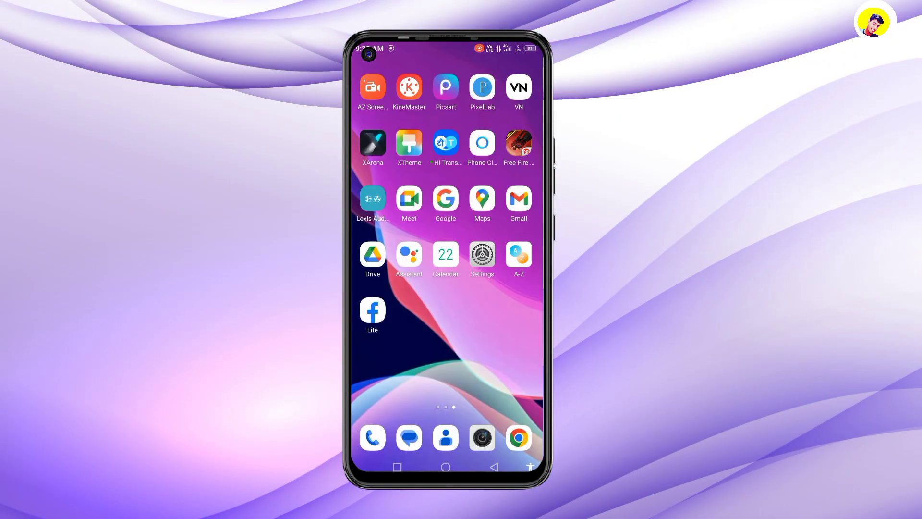
- Launch XTheme and scroll through the Font collection under Discovery
left_click(408, 142)
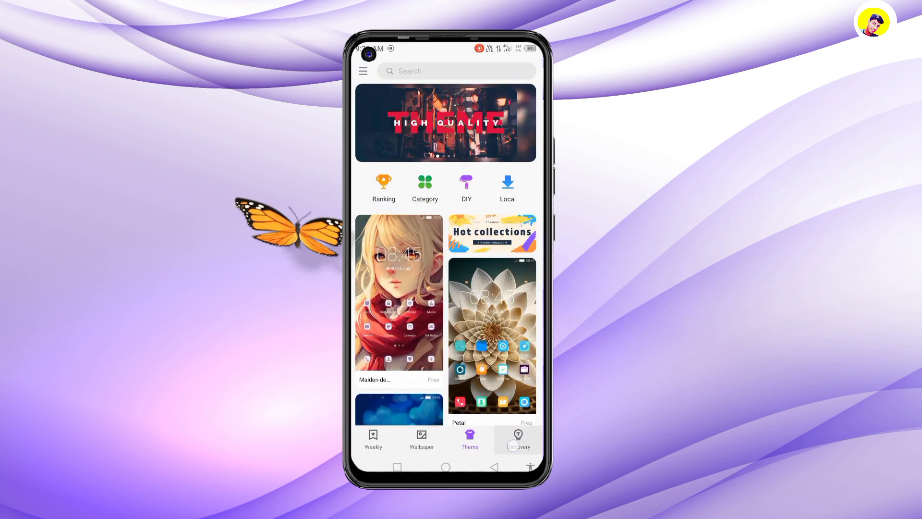
left_click(518, 437)
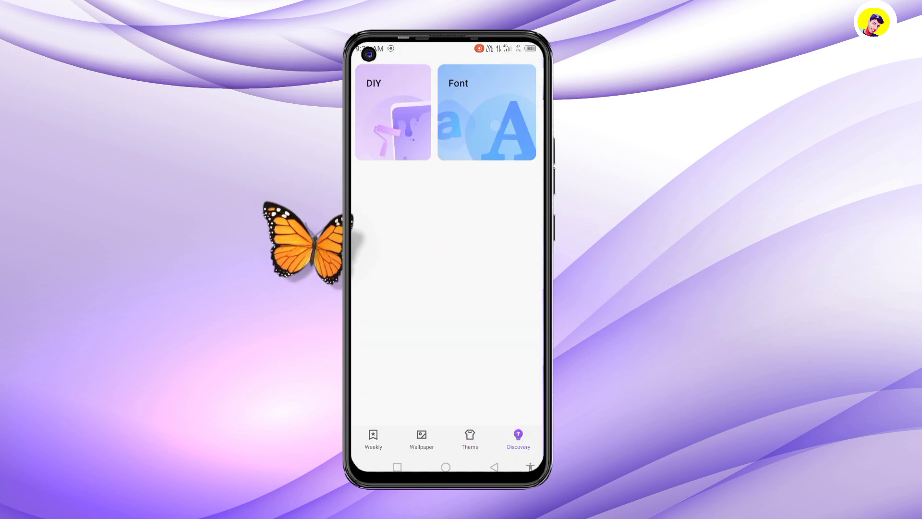
left_click(486, 113)
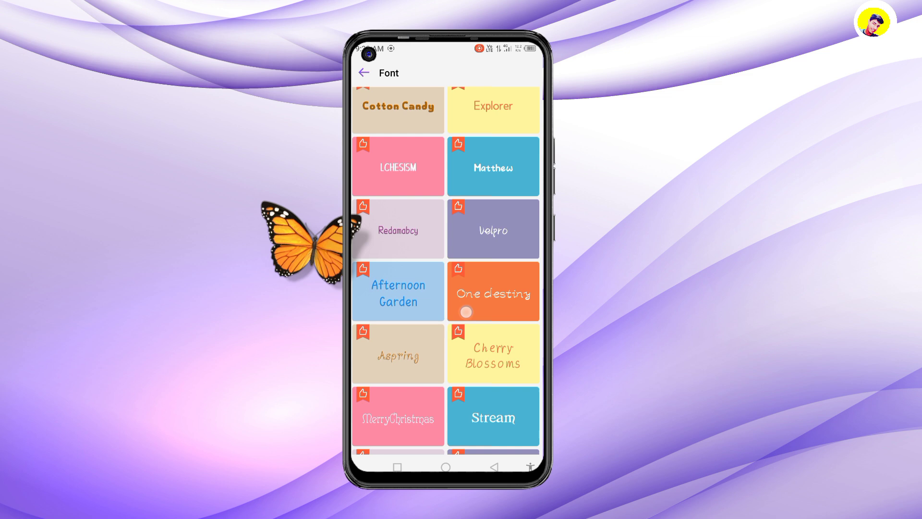
scroll("down", 3)
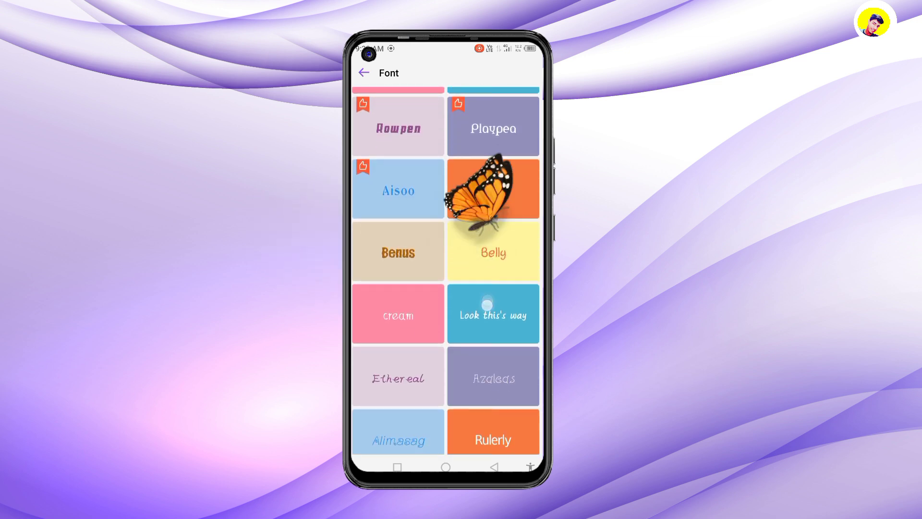
scroll("down", 3)
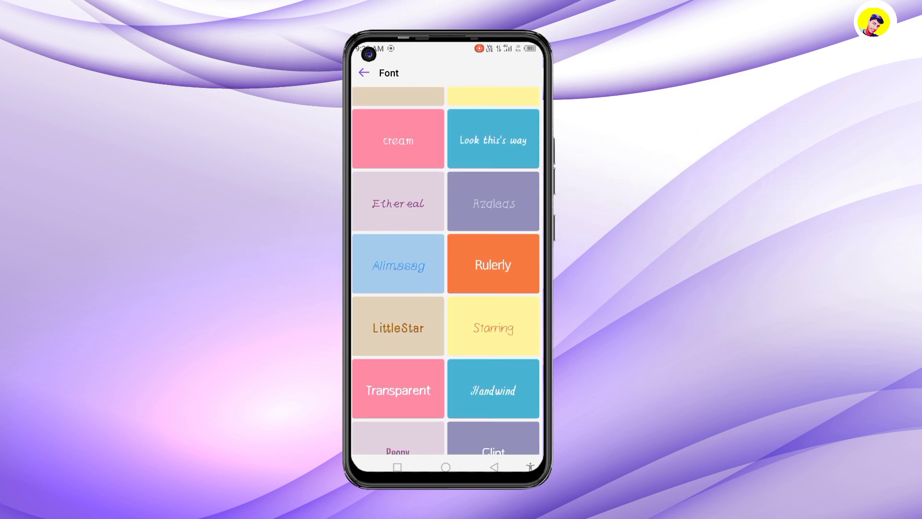
- Download the Look this's way font over mobile data and apply it
left_click(493, 139)
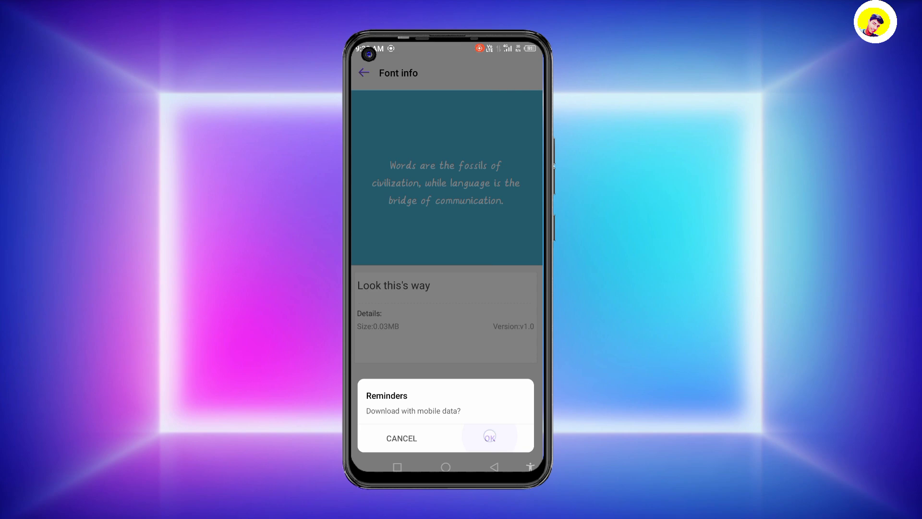
left_click(490, 437)
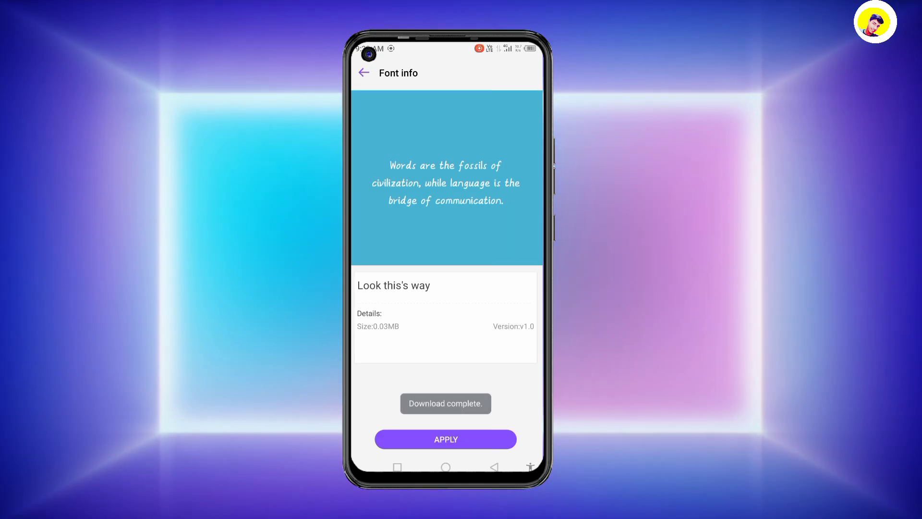
left_click(446, 439)
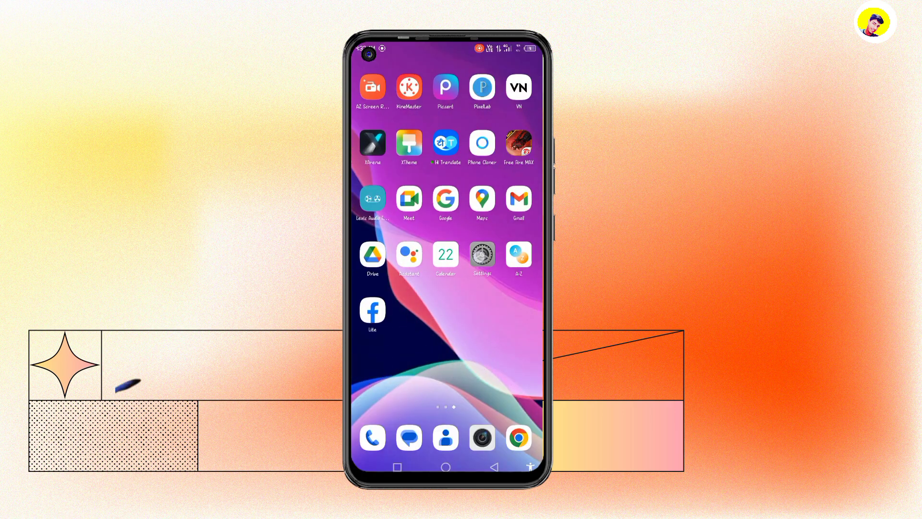
- Apply the Default font from Settings > Theme & lockscreen > My fonts, then back out
left_click(481, 252)
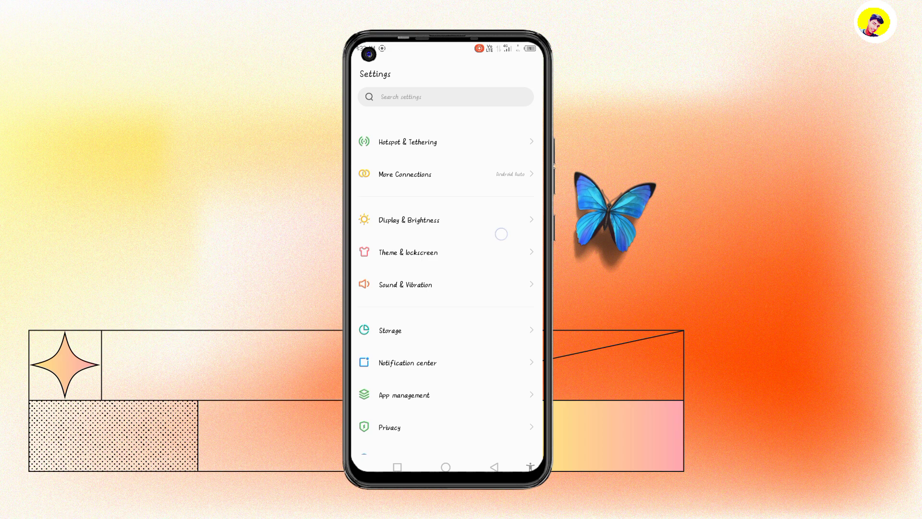
scroll("down", 3)
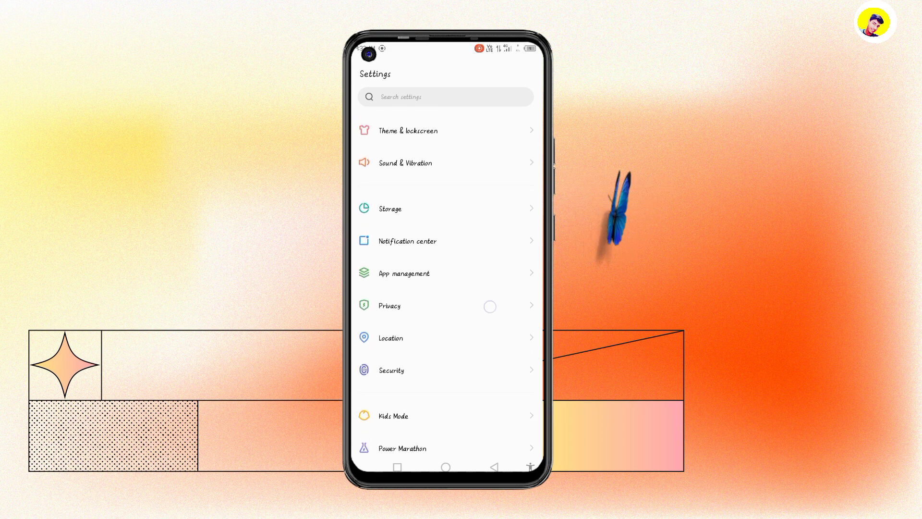
left_click(408, 130)
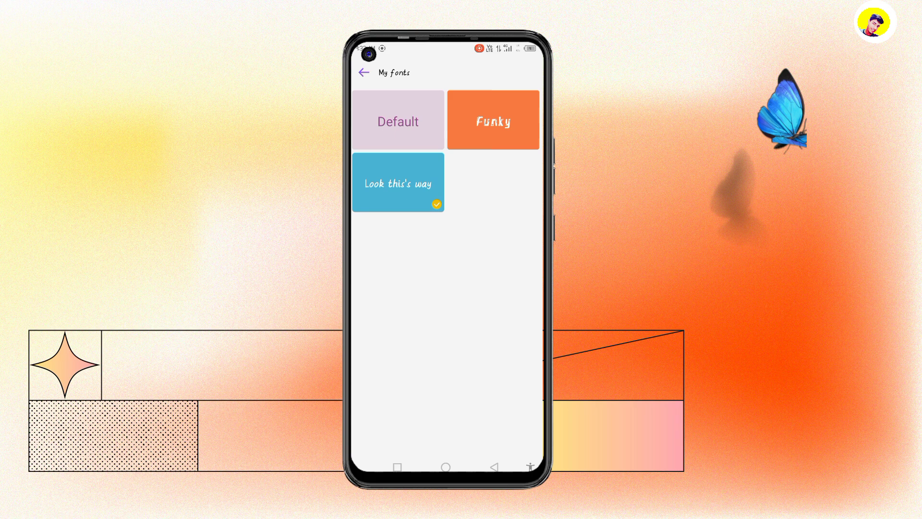
left_click(492, 120)
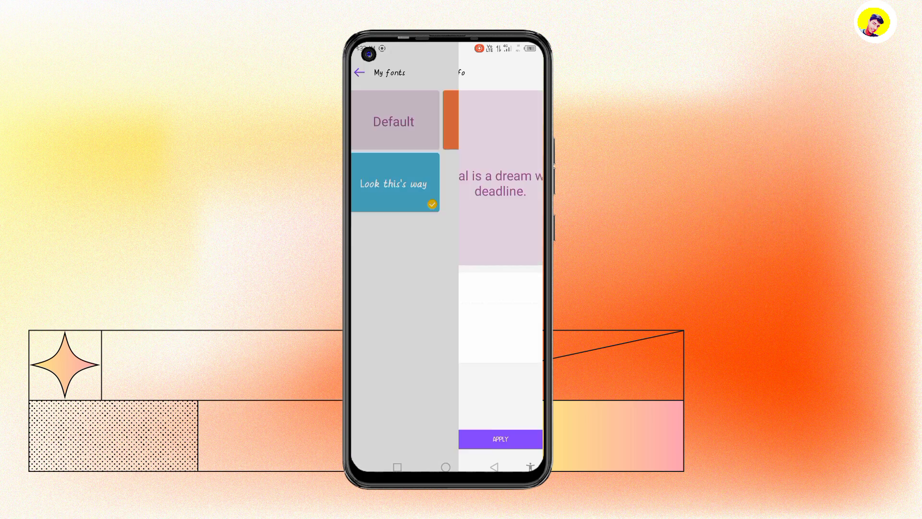
left_click(500, 439)
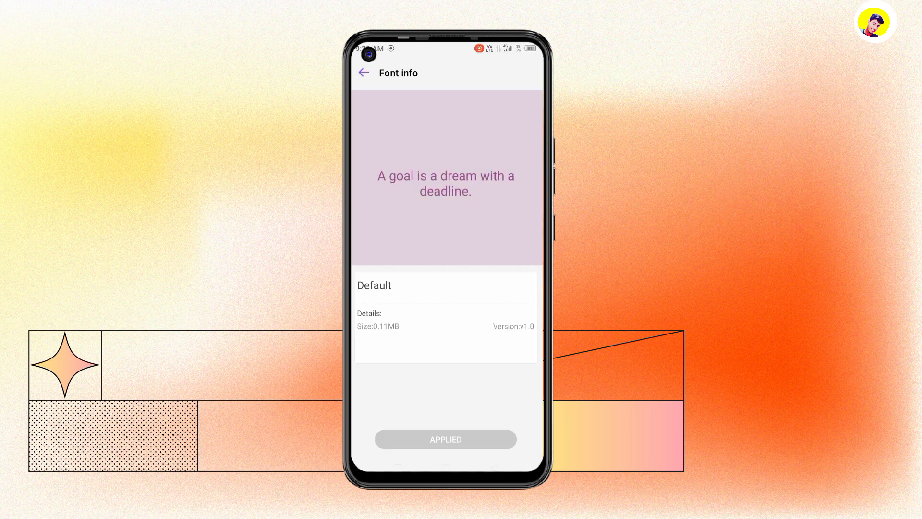
left_click(363, 73)
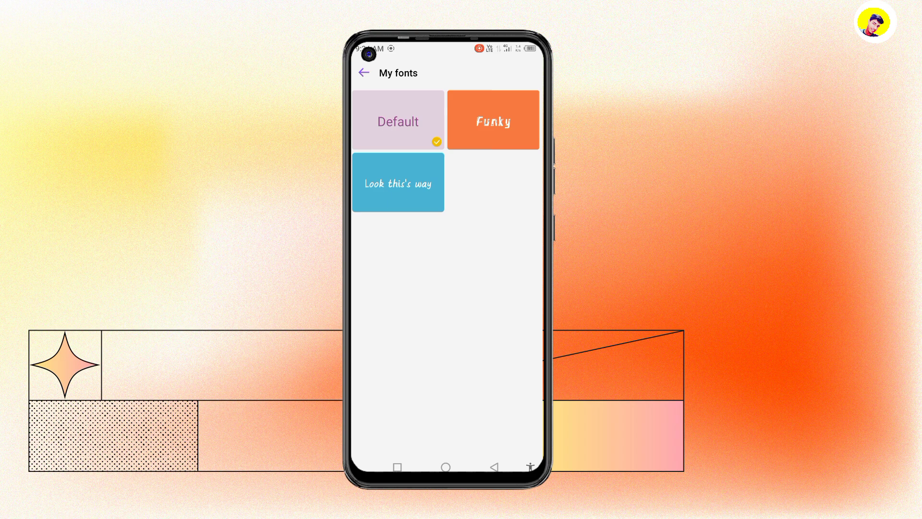
left_click(398, 182)
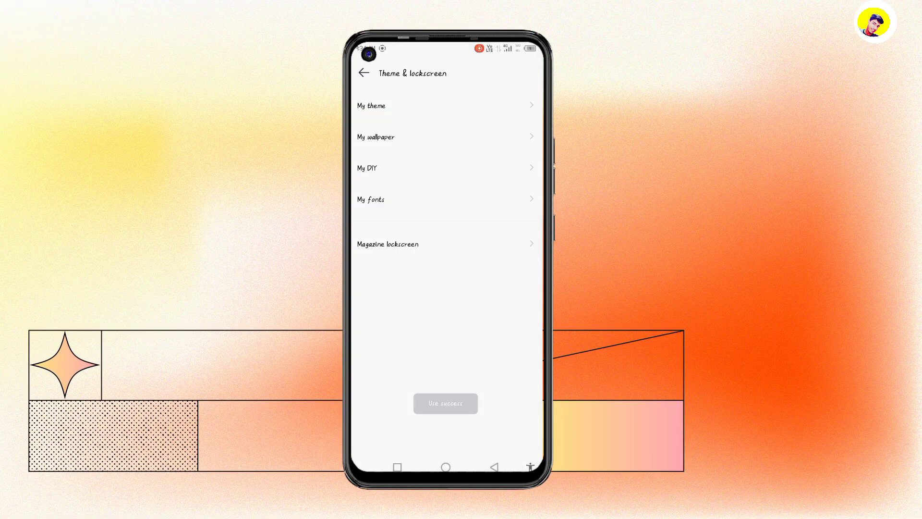
- Open the Funky font in My fonts and apply it
left_click(370, 199)
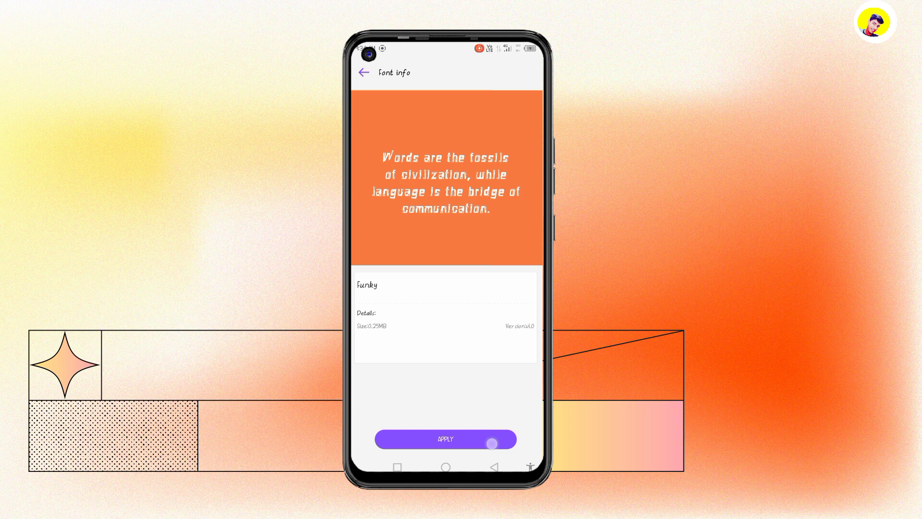
left_click(445, 439)
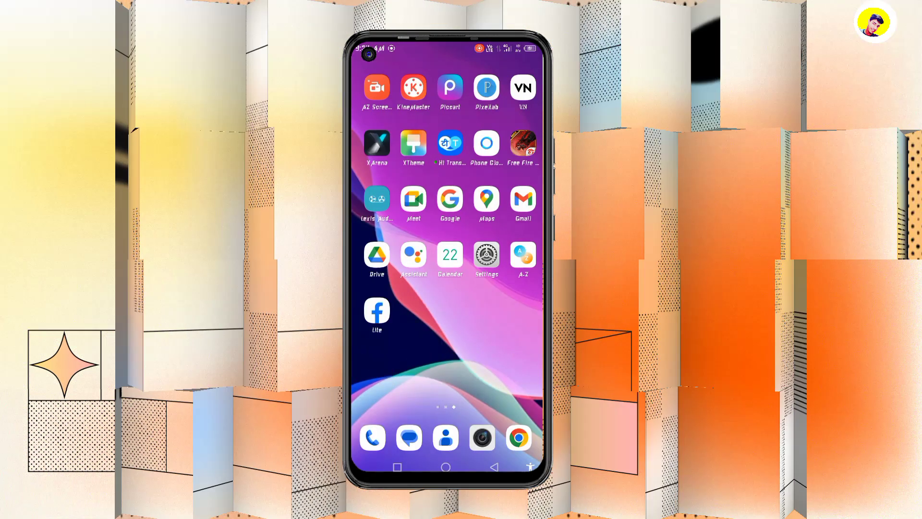
- Relaunch XTheme, open the Font catalogue and start downloading RoseHeart
left_click(413, 143)
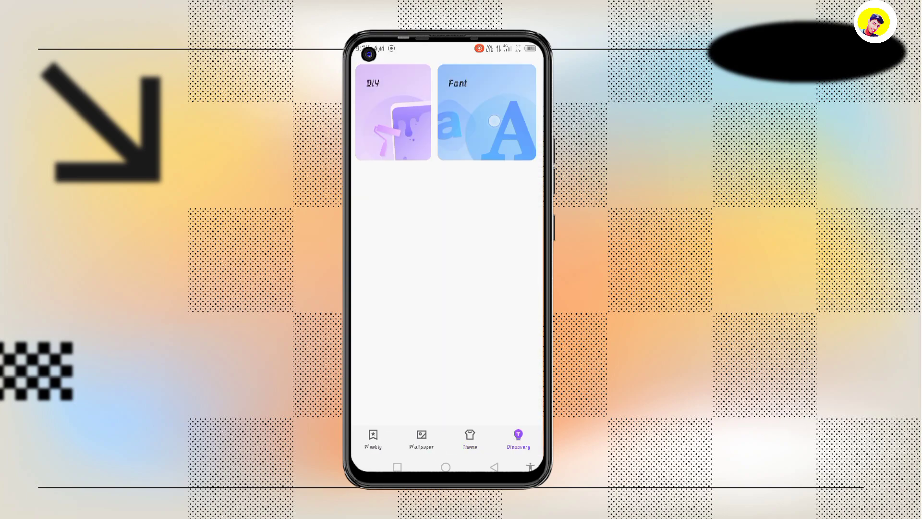
left_click(487, 118)
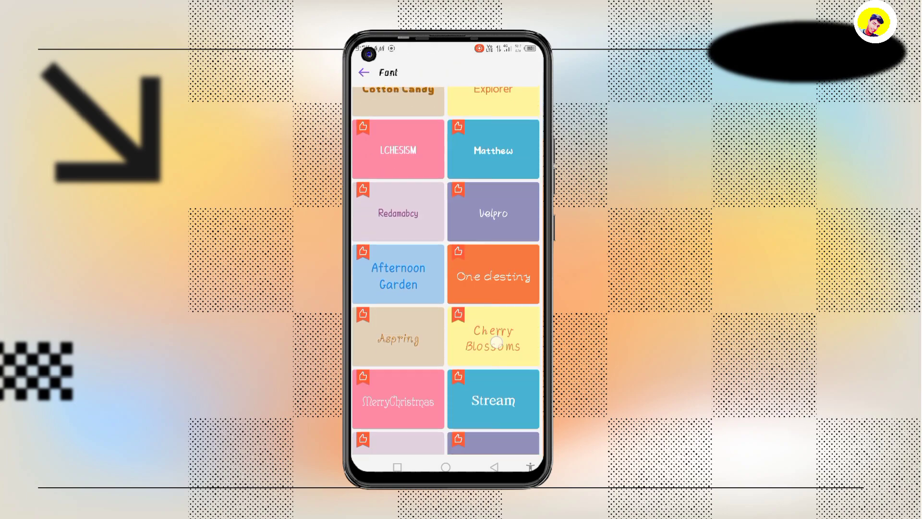
scroll("down", 3)
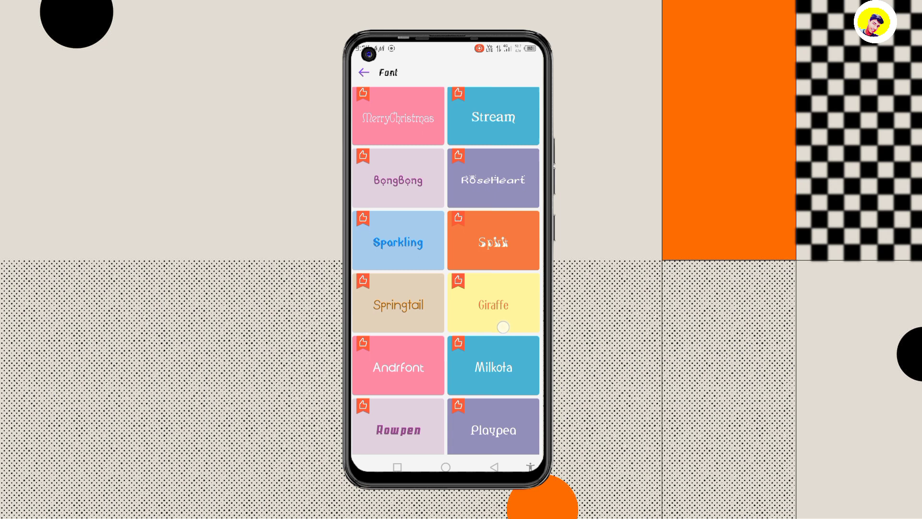
left_click(493, 179)
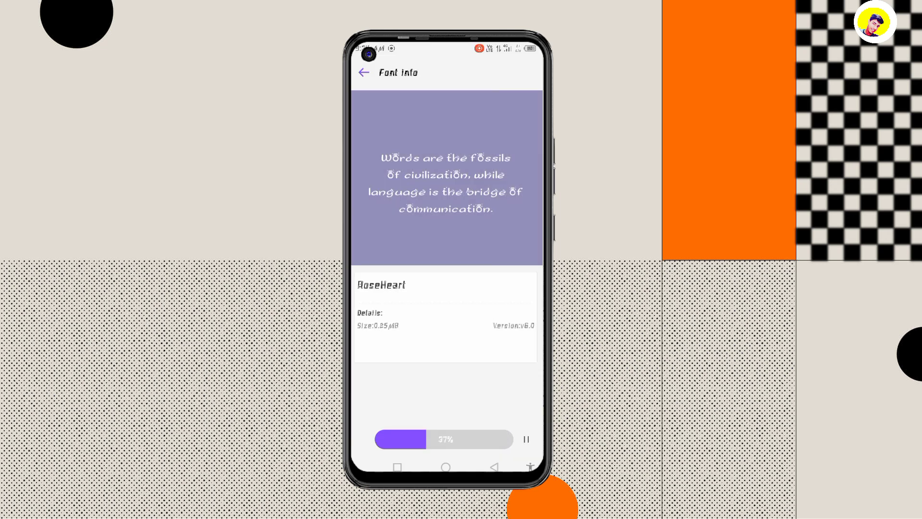